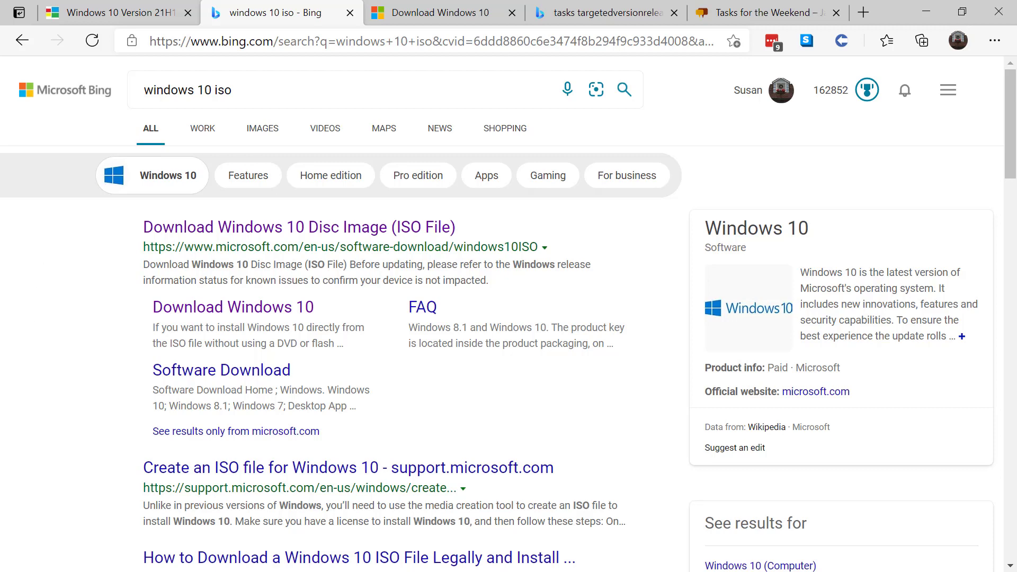
mouse_move(299, 227)
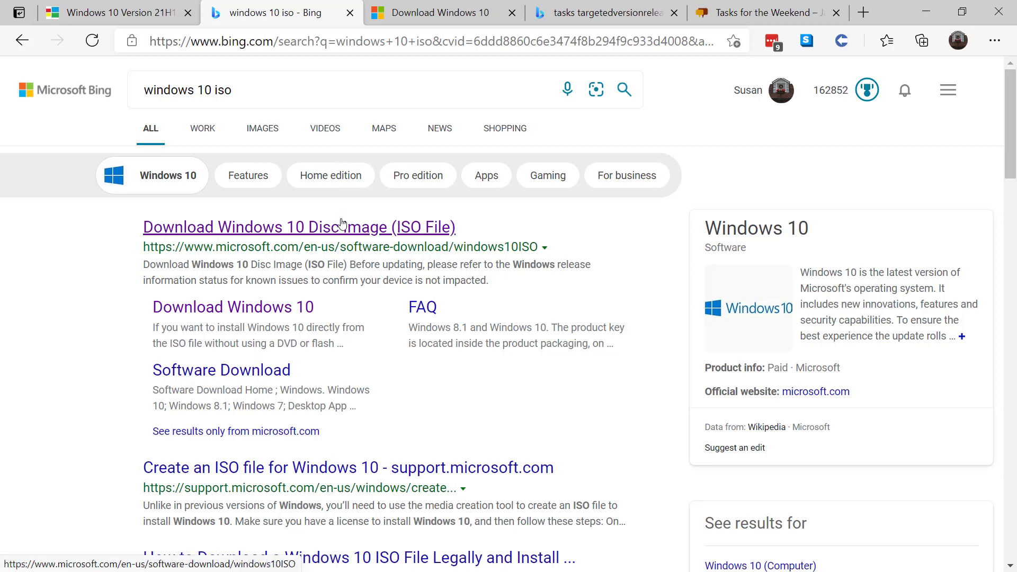
- Follow the 'Download Windows 10 Disc Image (ISO File)' Bing result to Microsoft's download page
left_click(297, 227)
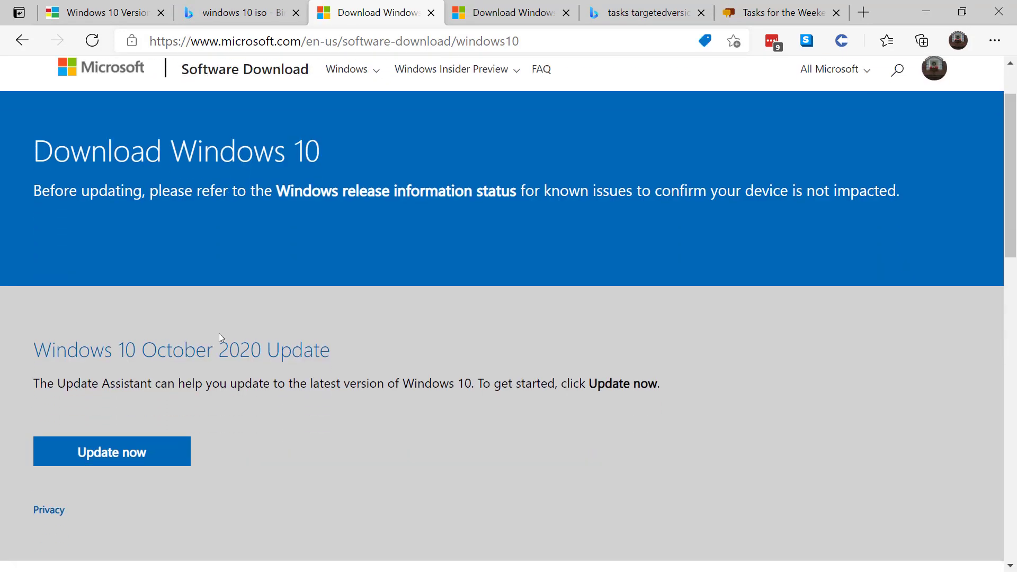
mouse_move(112, 452)
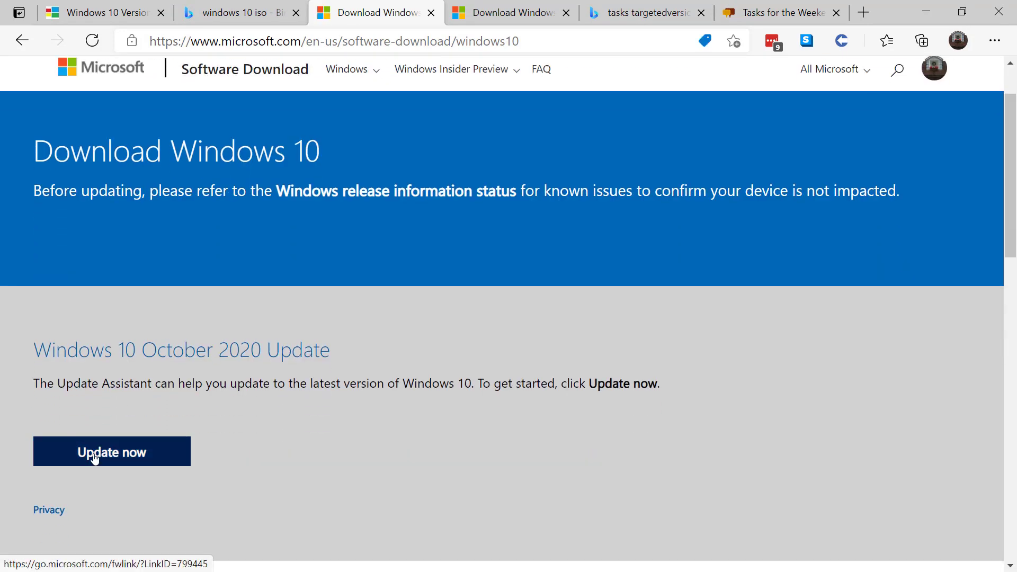
mouse_move(111, 452)
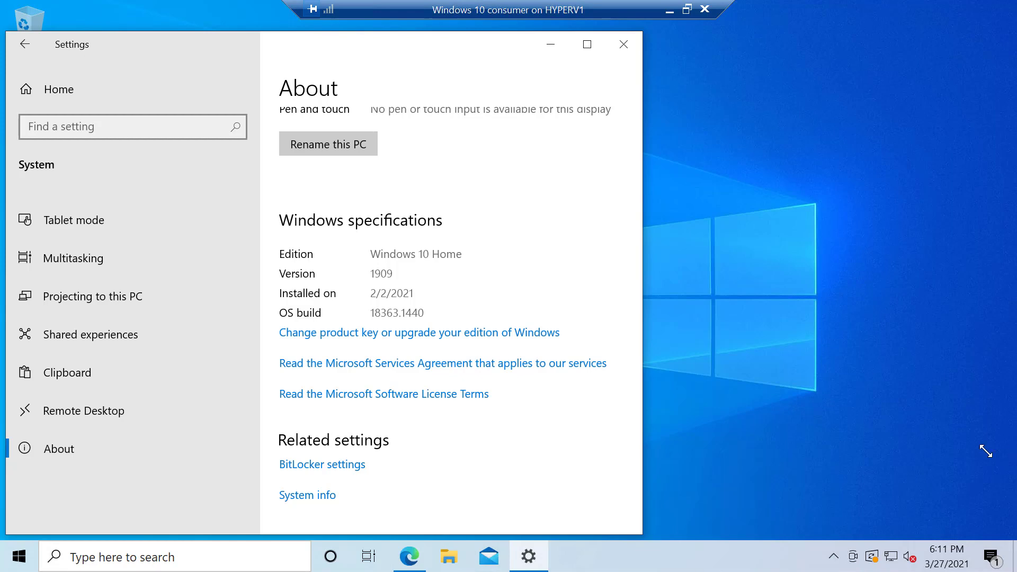
mouse_move(373, 277)
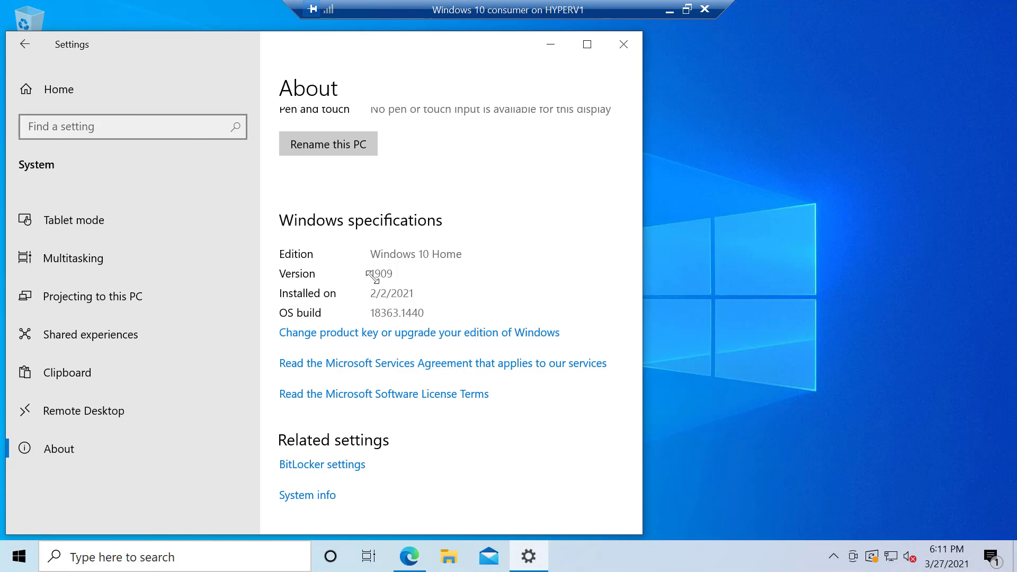
mouse_move(752, 444)
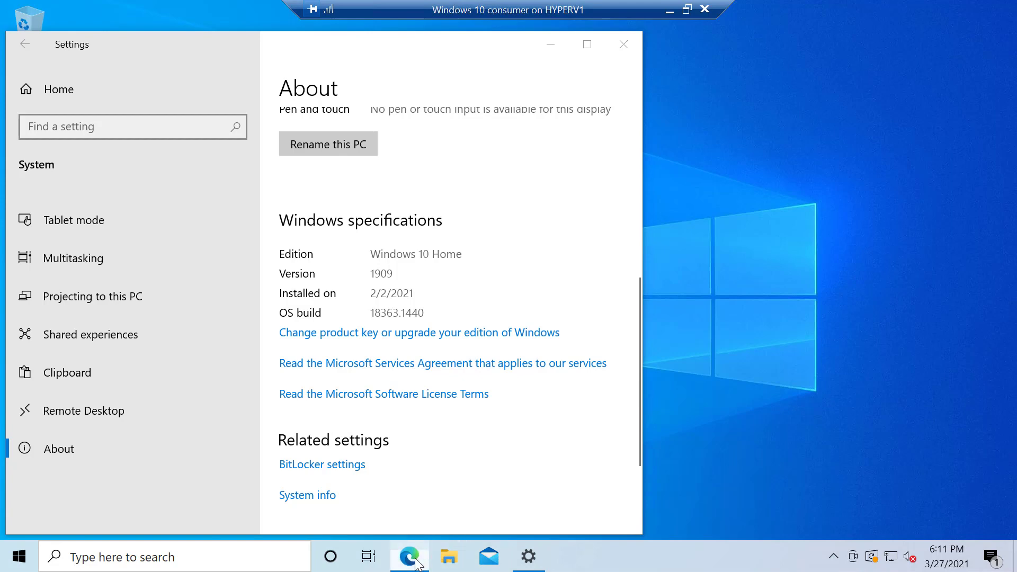
- Start the Windows 10 Update Assistant download via Update now, after dismissing the Bing banner
left_click(409, 556)
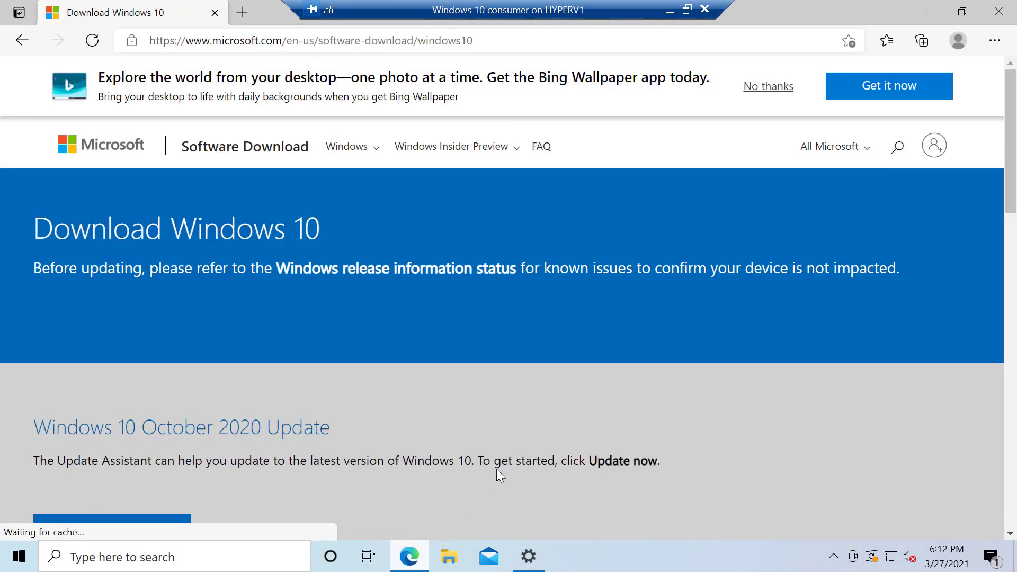
left_click(767, 86)
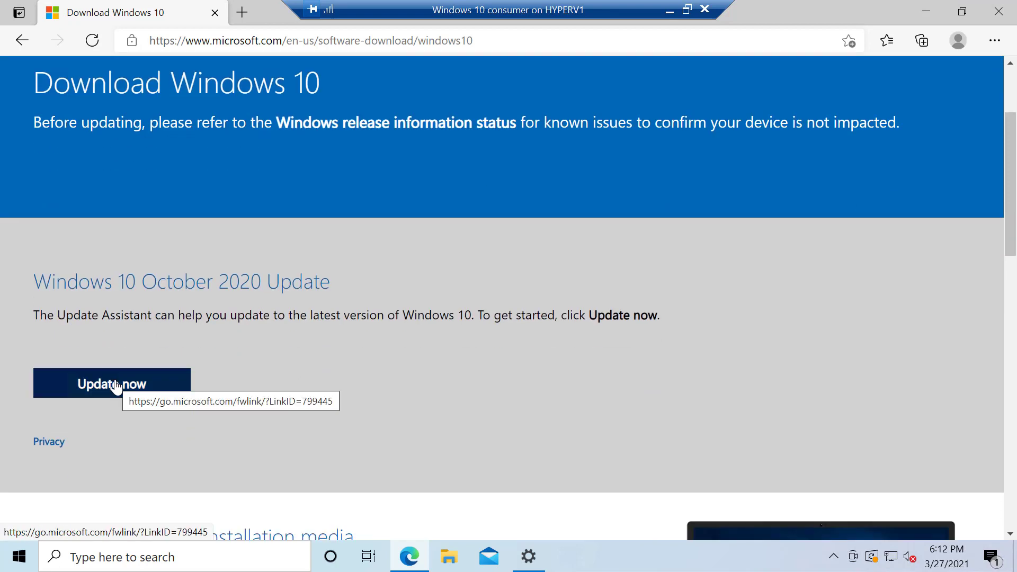
left_click(111, 383)
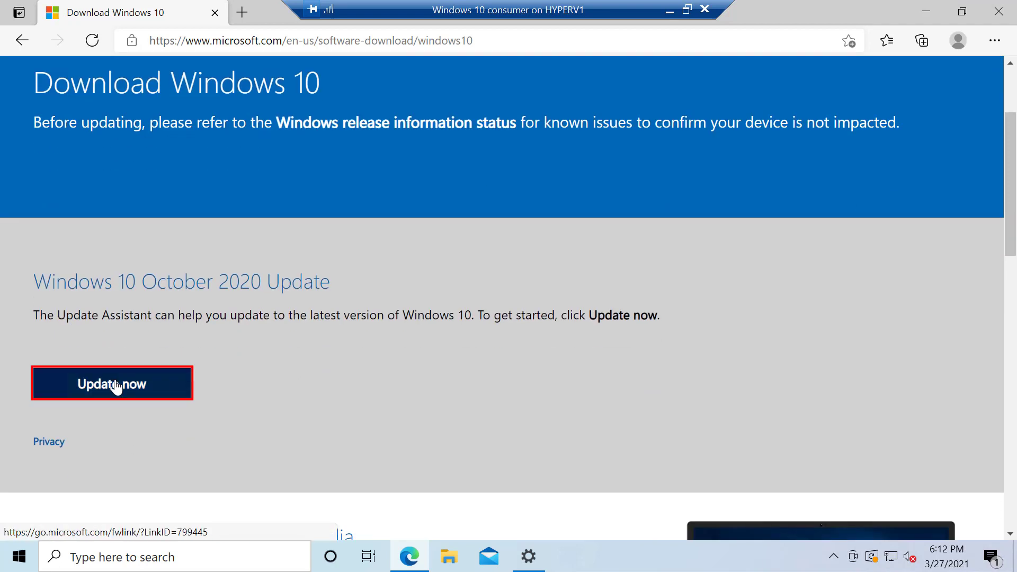
left_click(111, 383)
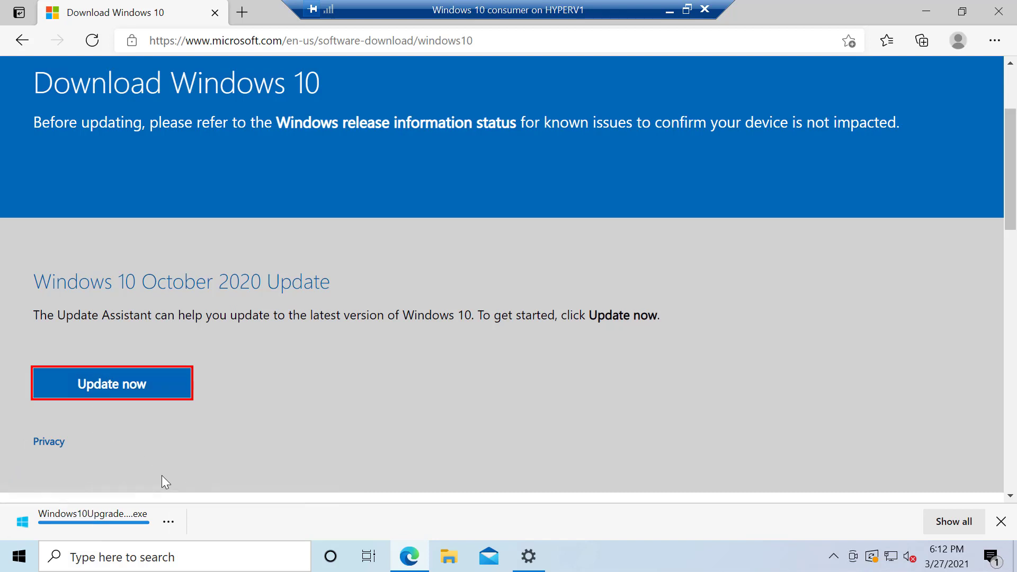
mouse_move(74, 528)
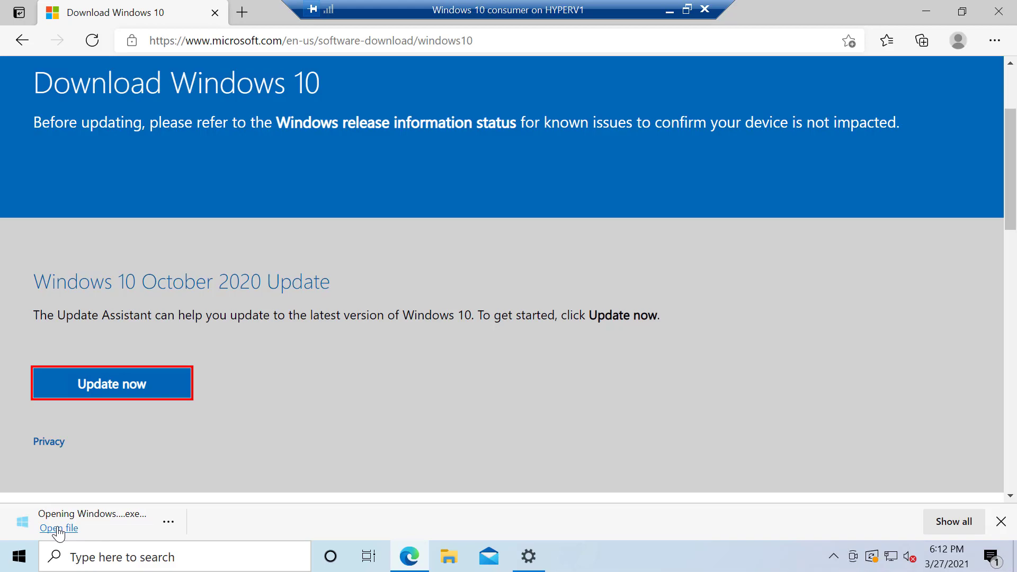
- Run the downloaded Update Assistant and allow it in User Account Control, showing 1909 with 20H2 latest
left_click(57, 528)
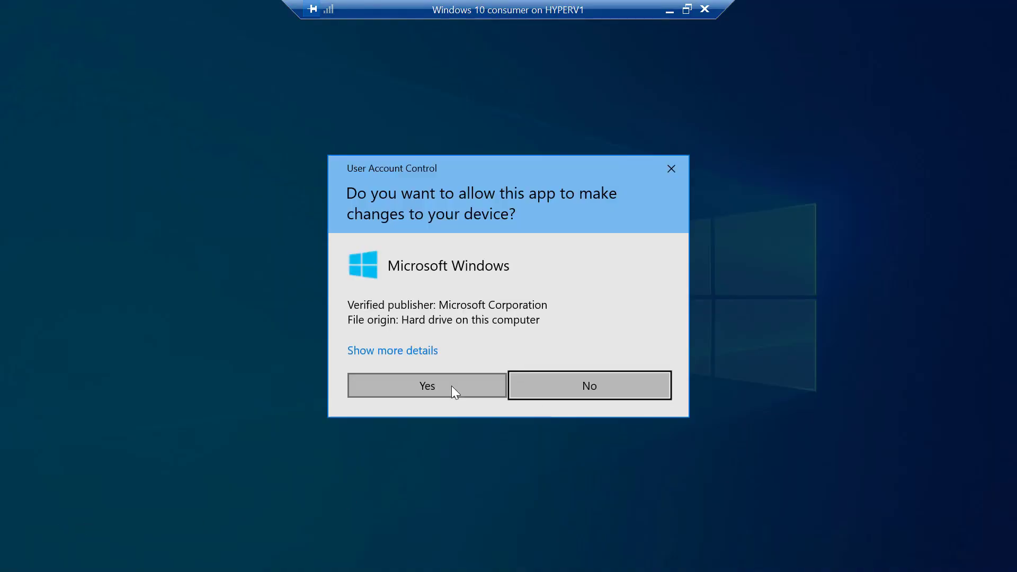
left_click(426, 386)
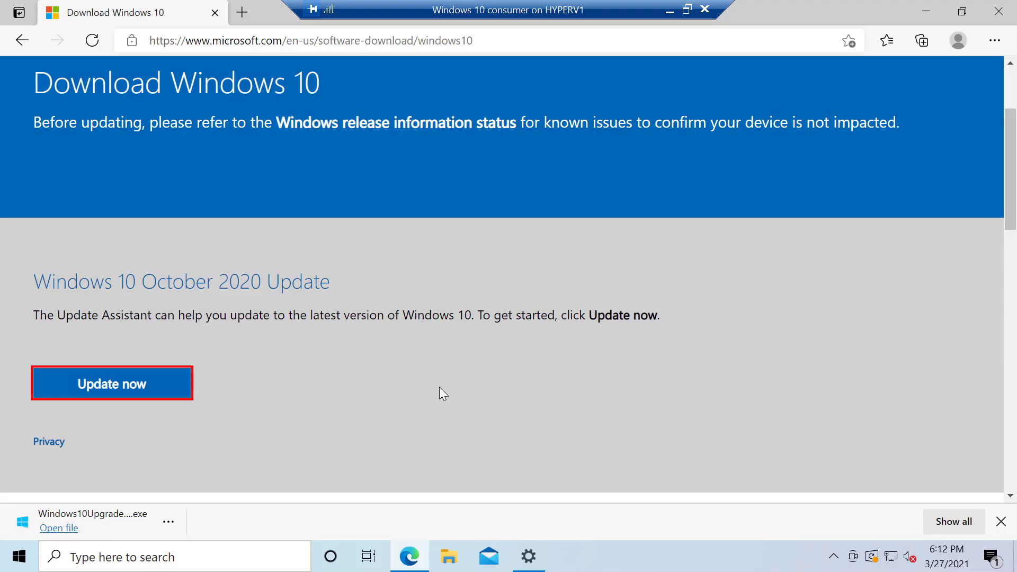
scroll("down", 3)
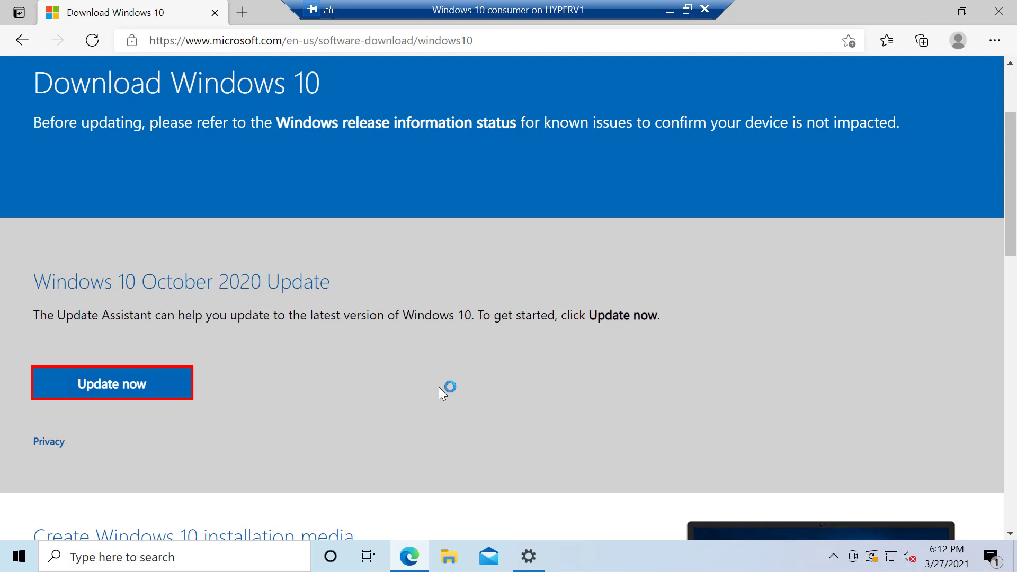
left_click(111, 383)
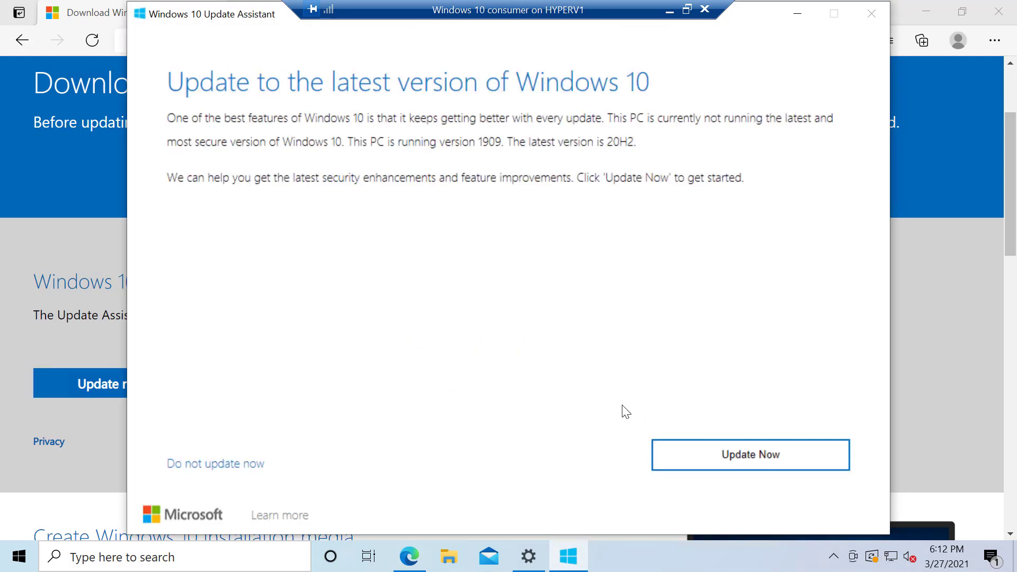
mouse_move(697, 407)
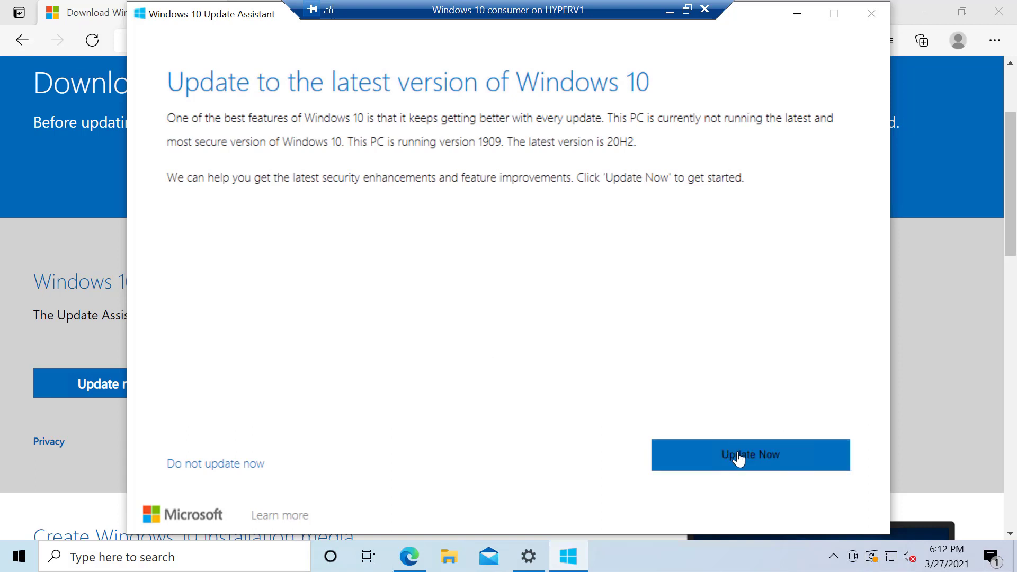
- Begin the update so the compatibility check runs and the Windows 10 20H2 download starts
left_click(749, 454)
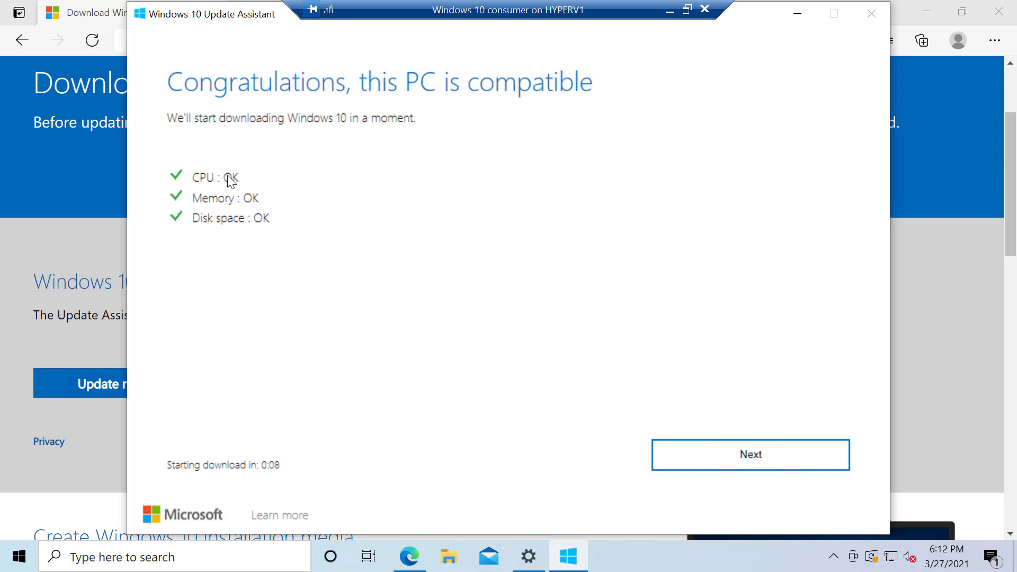
mouse_move(244, 234)
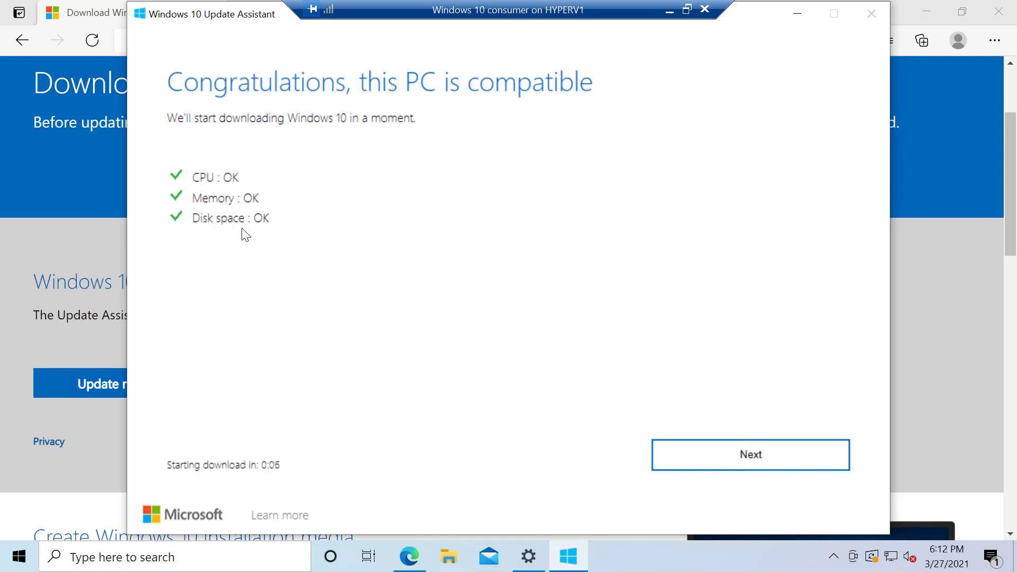
mouse_move(252, 237)
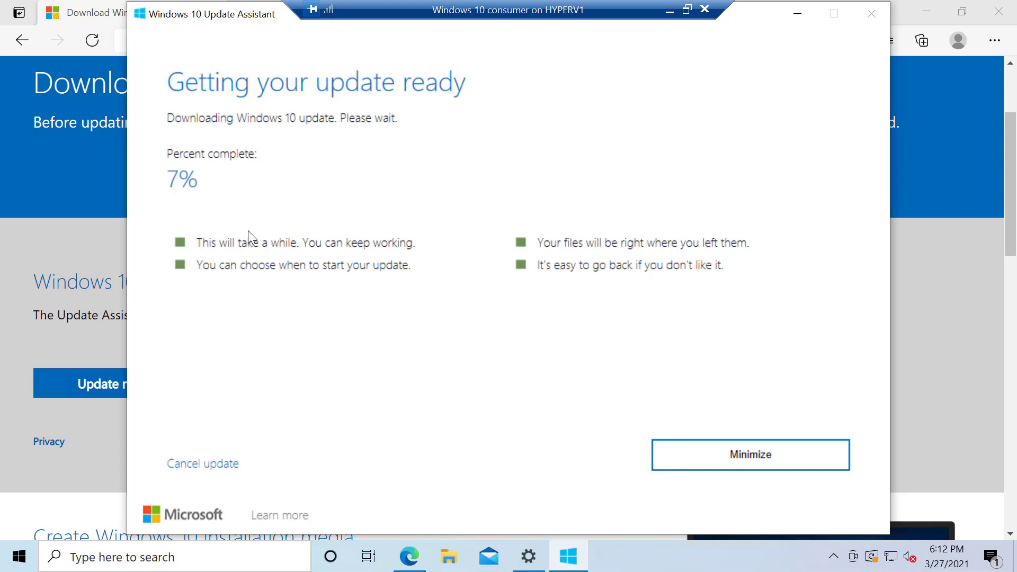
mouse_move(248, 149)
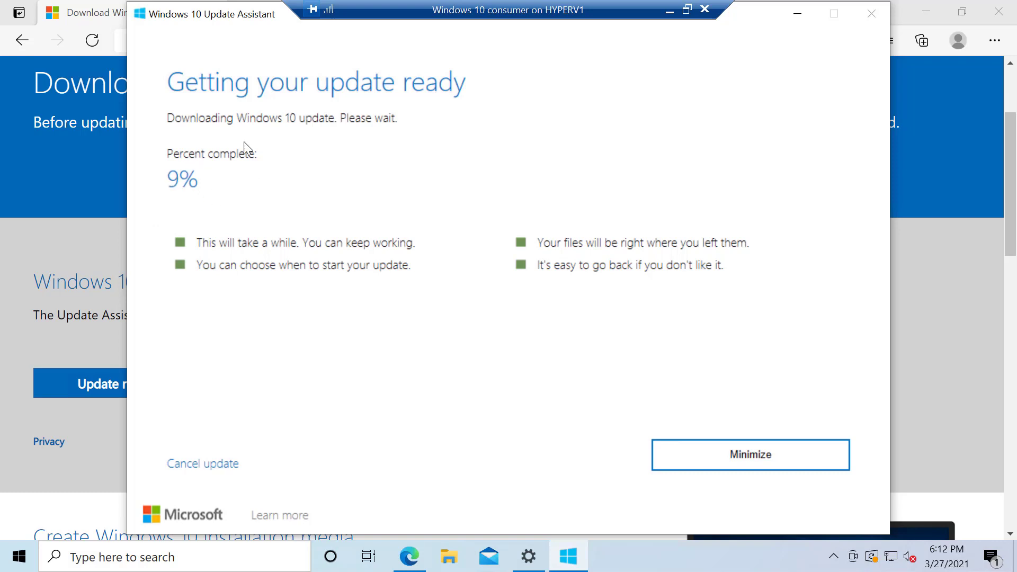
mouse_move(190, 229)
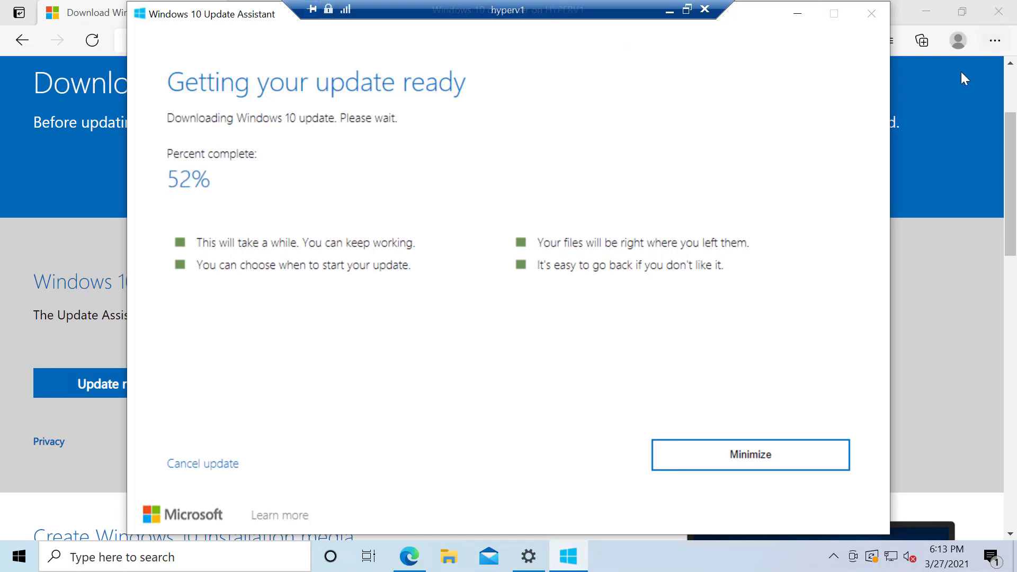
mouse_move(65, 81)
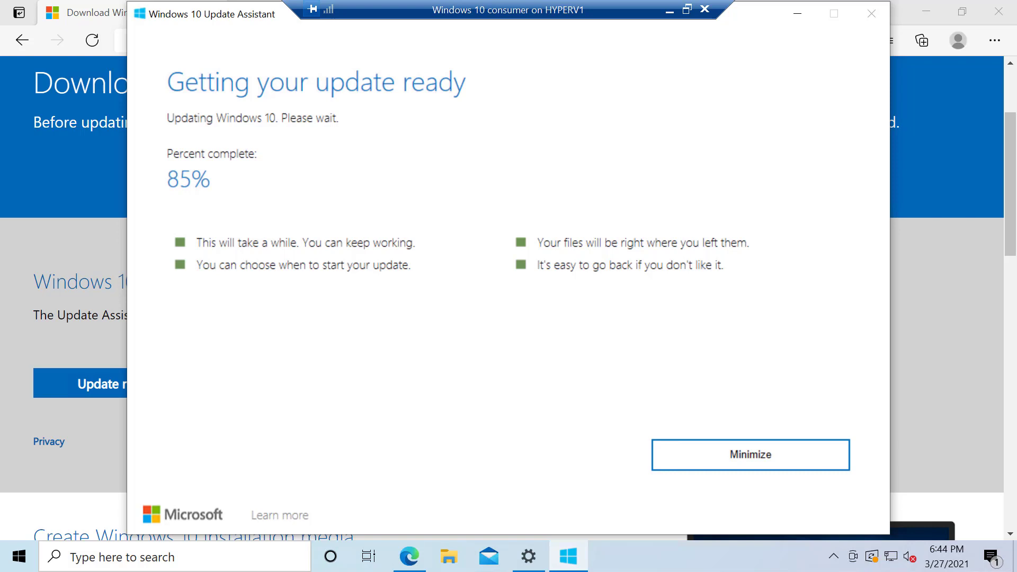
mouse_move(556, 507)
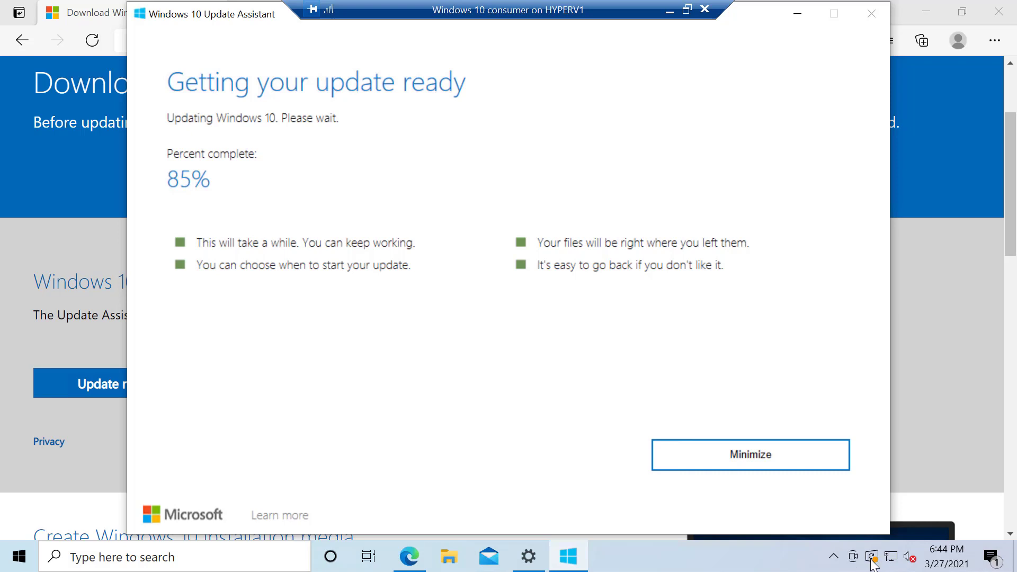
mouse_move(803, 564)
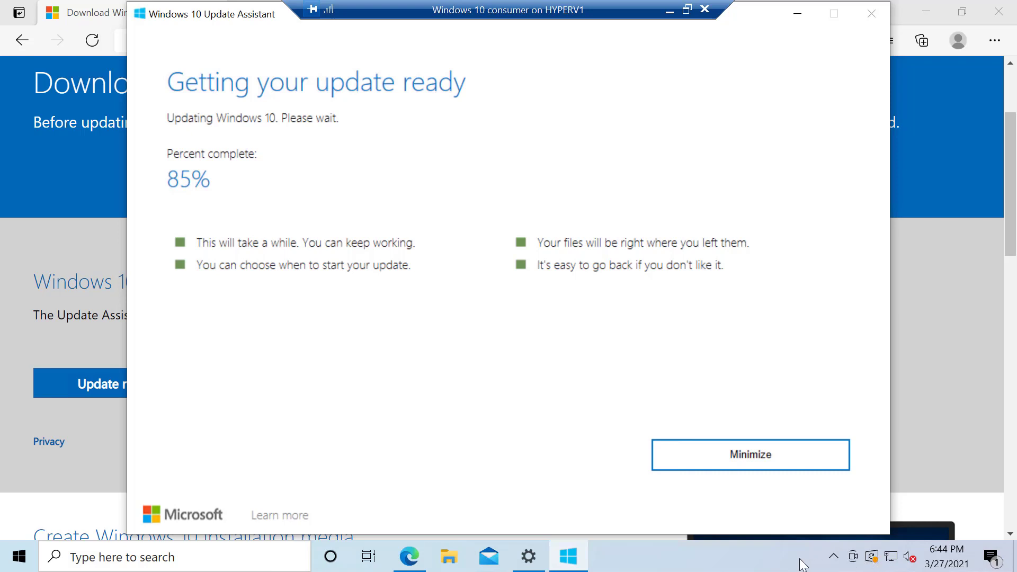
mouse_move(876, 561)
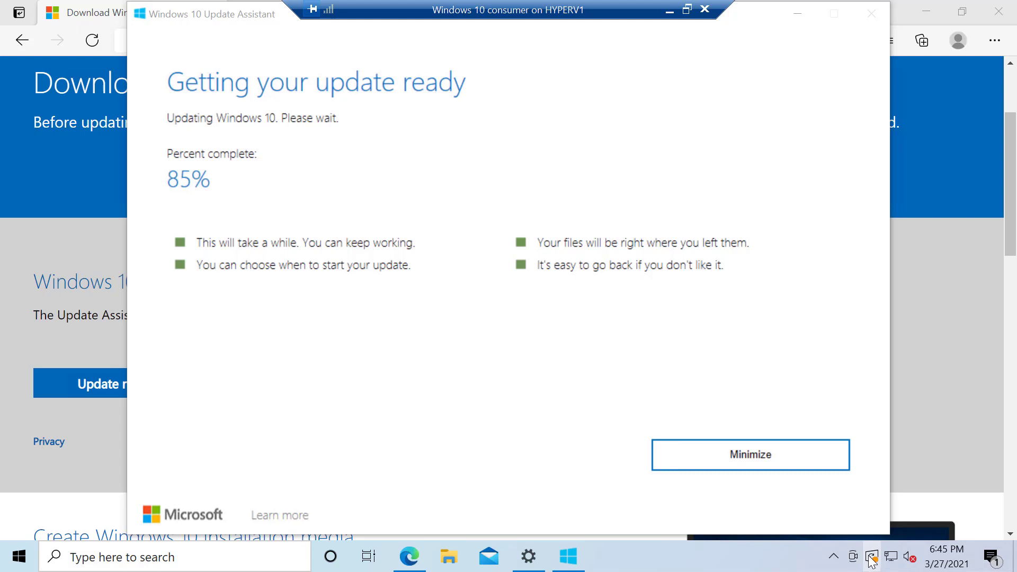
mouse_move(697, 542)
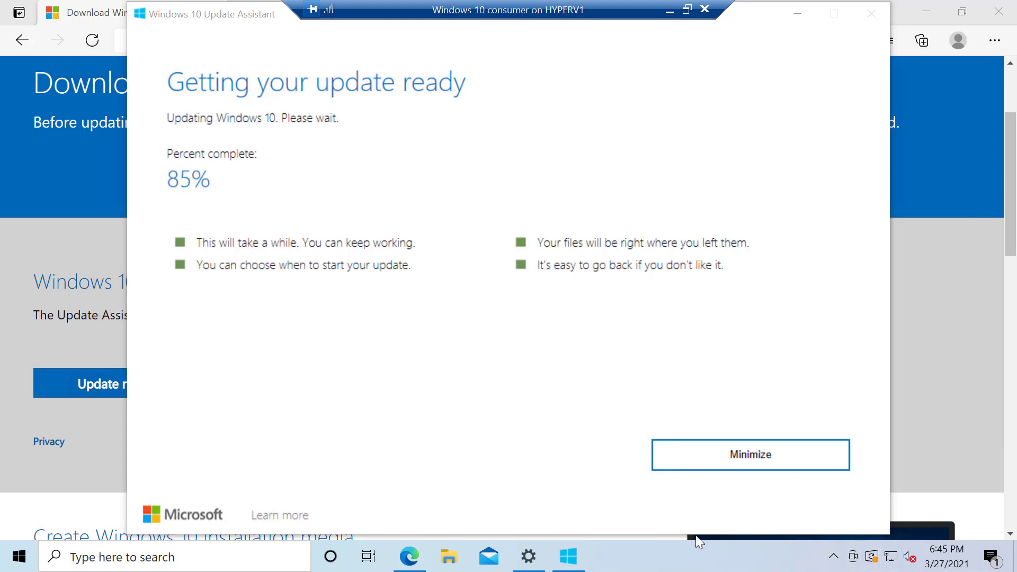
mouse_move(669, 562)
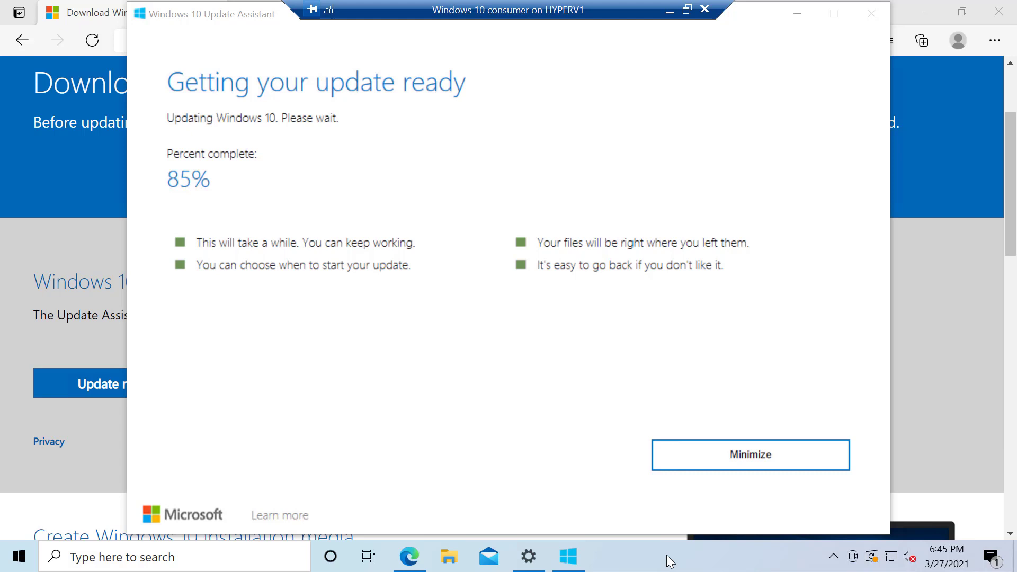
mouse_move(652, 552)
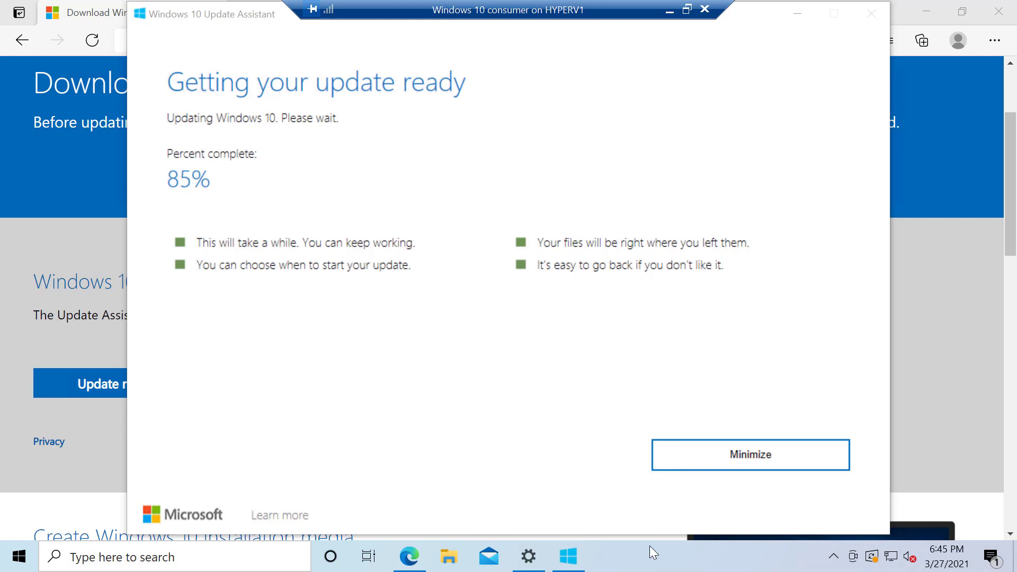
mouse_move(601, 509)
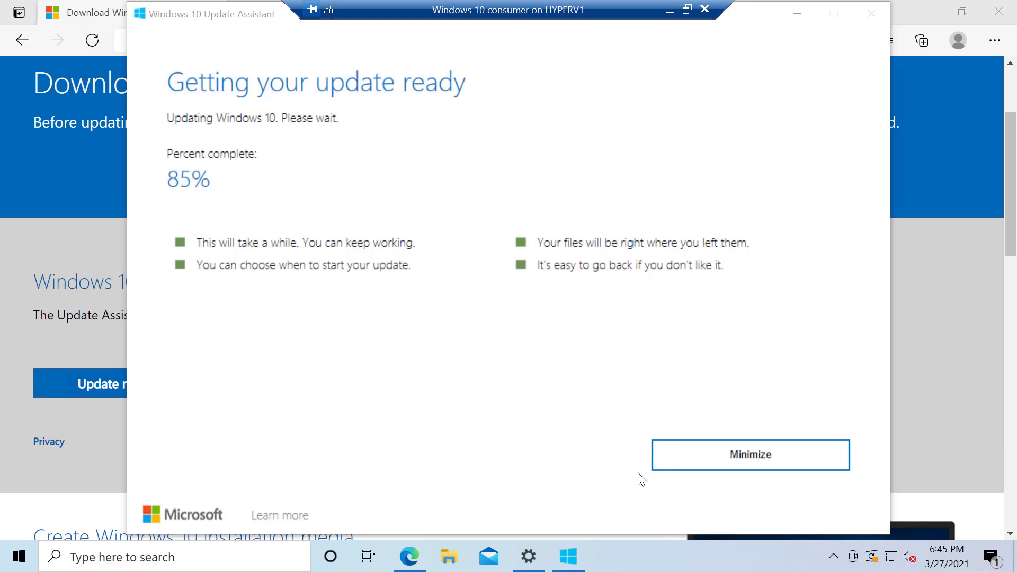
mouse_move(593, 462)
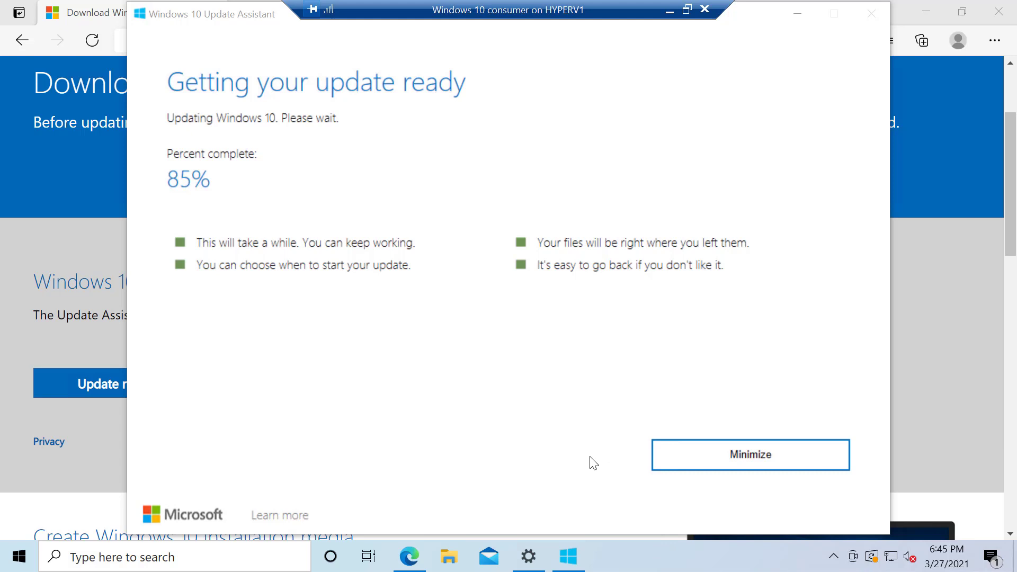
mouse_move(576, 466)
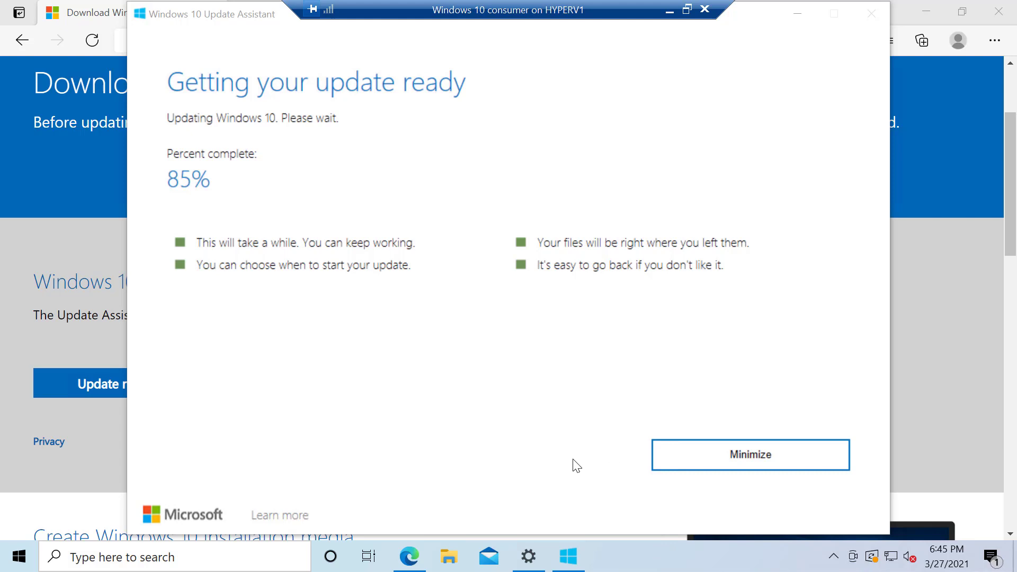
mouse_move(573, 463)
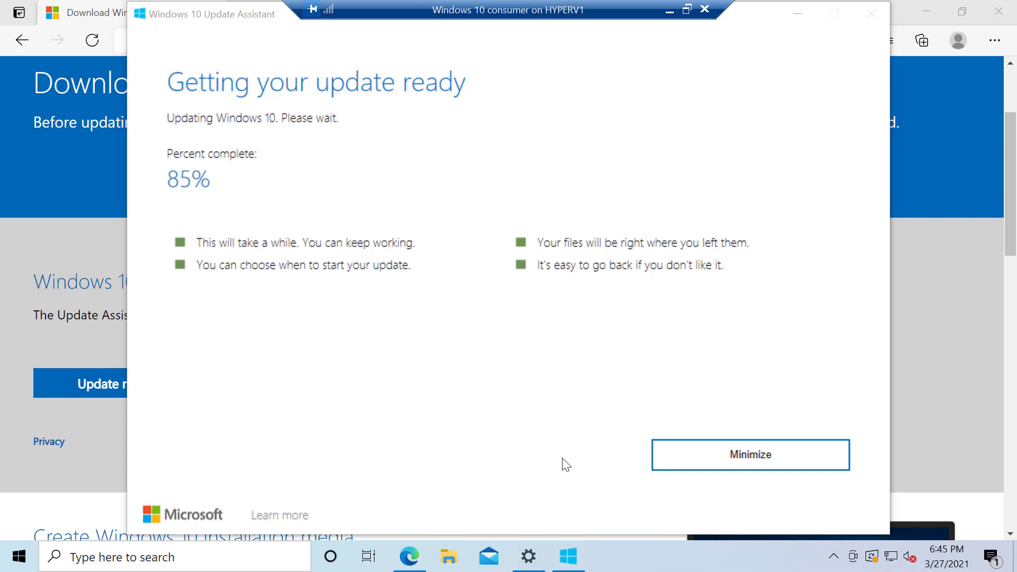
mouse_move(595, 468)
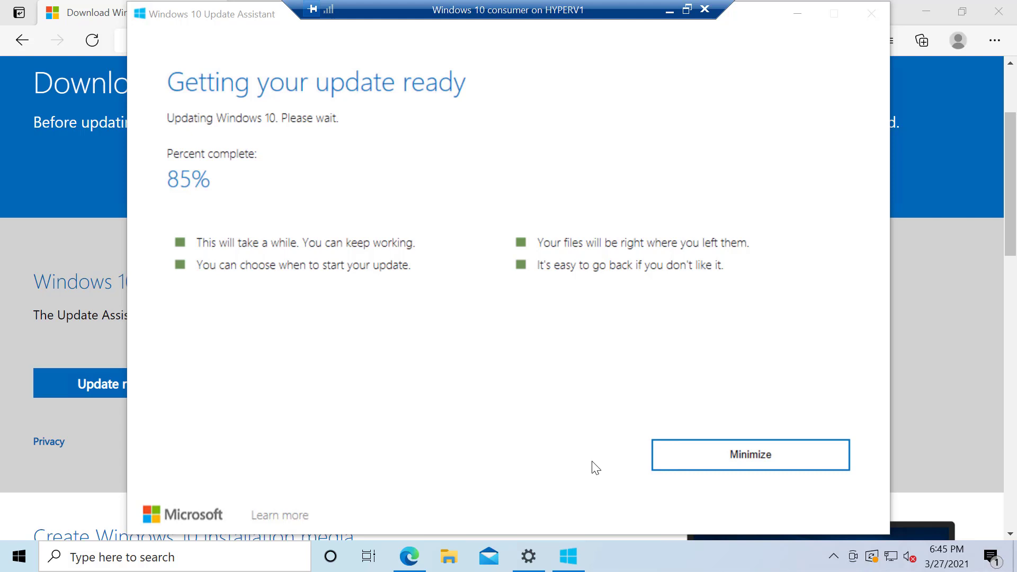
mouse_move(648, 452)
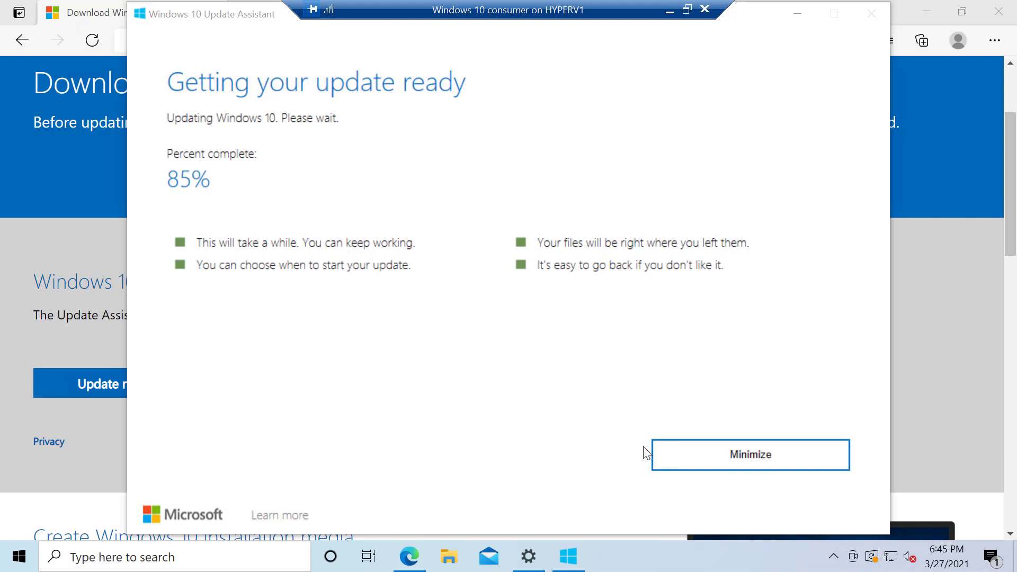
mouse_move(506, 426)
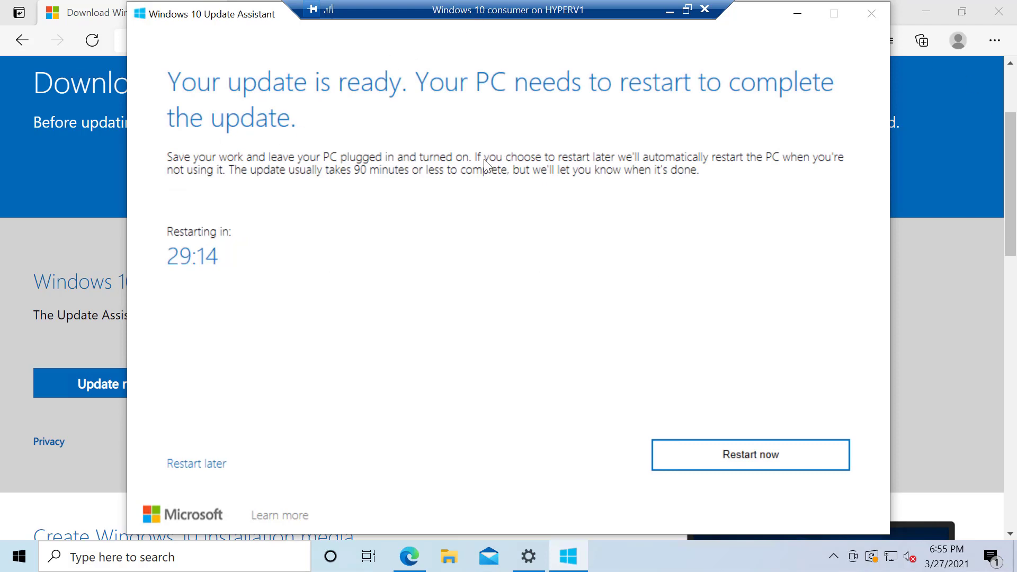
mouse_move(703, 451)
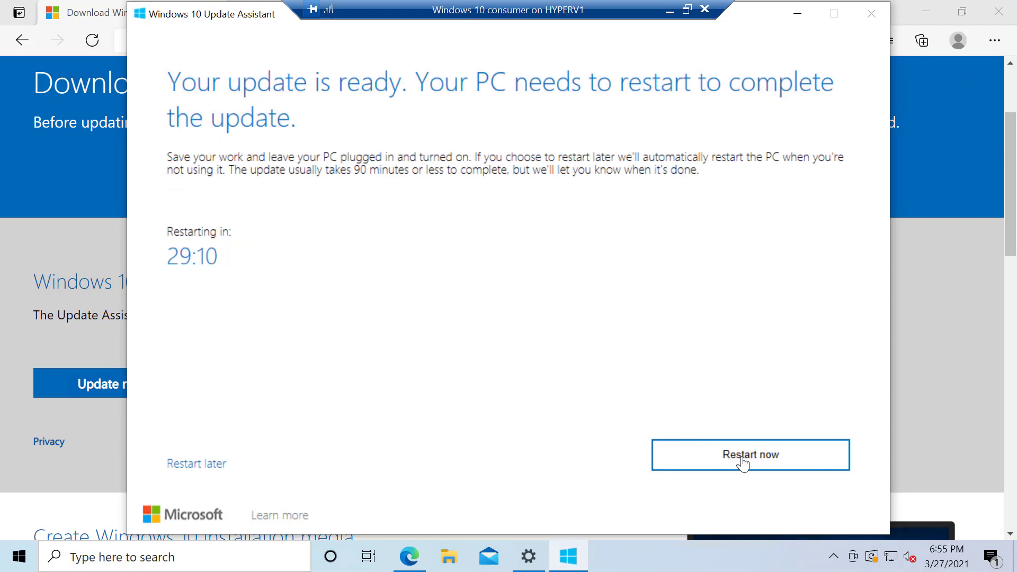
- Choose Restart now on 'Your update is ready', bringing up the sign-out warning
left_click(705, 10)
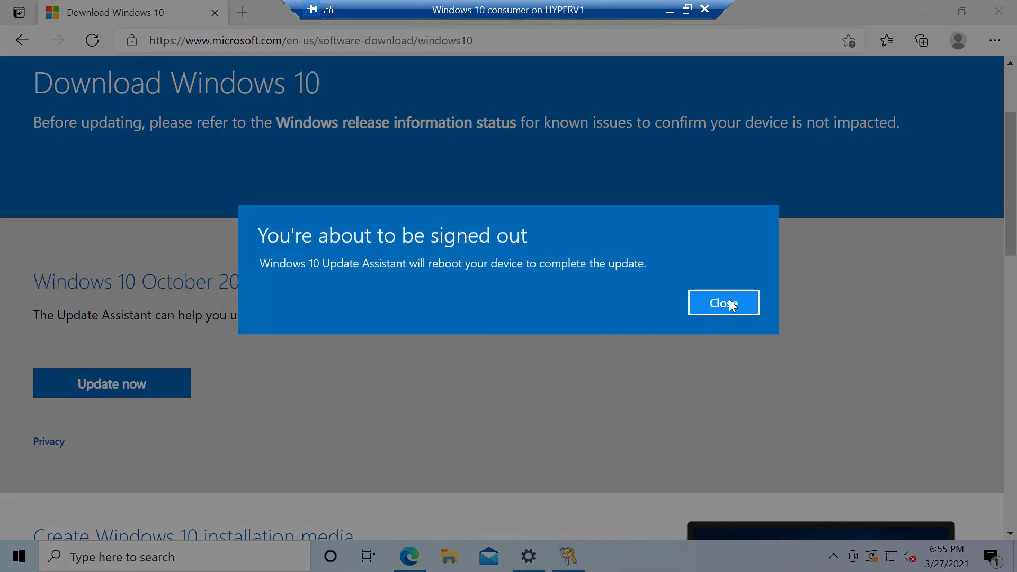
- Close the 'You're about to be signed out' dialog, returning to the Download Windows 10 page
left_click(723, 302)
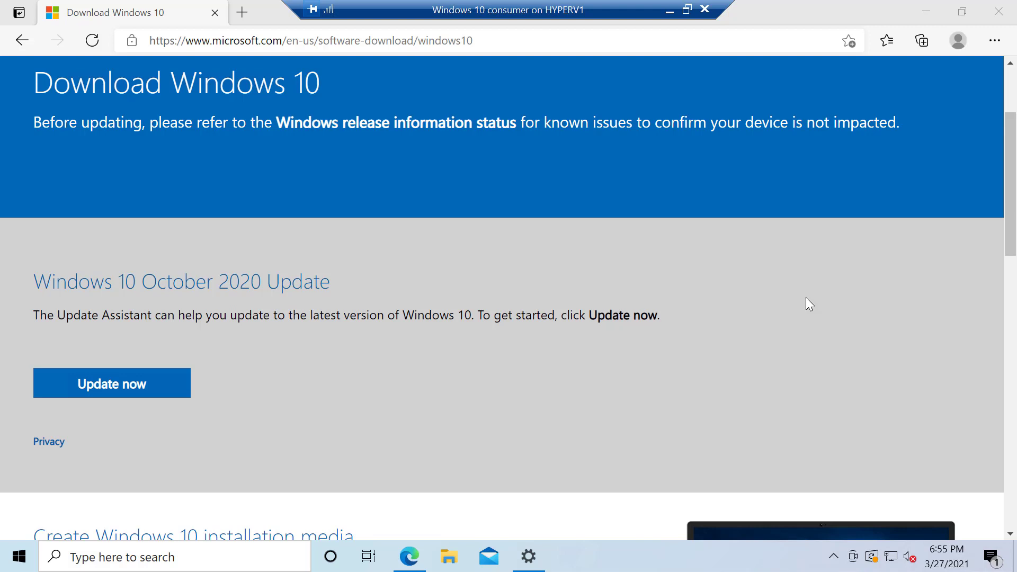
mouse_move(455, 343)
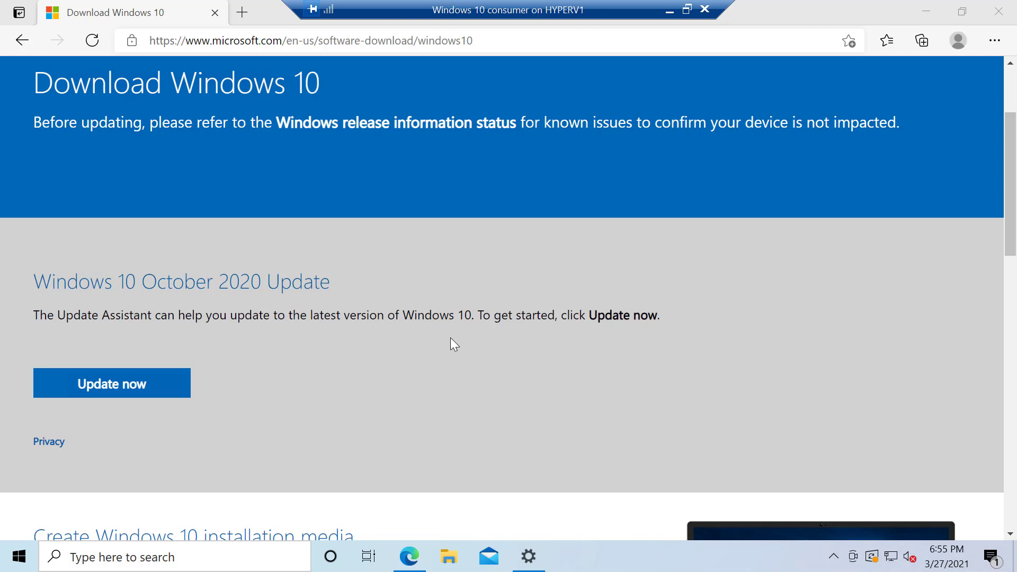
mouse_move(349, 409)
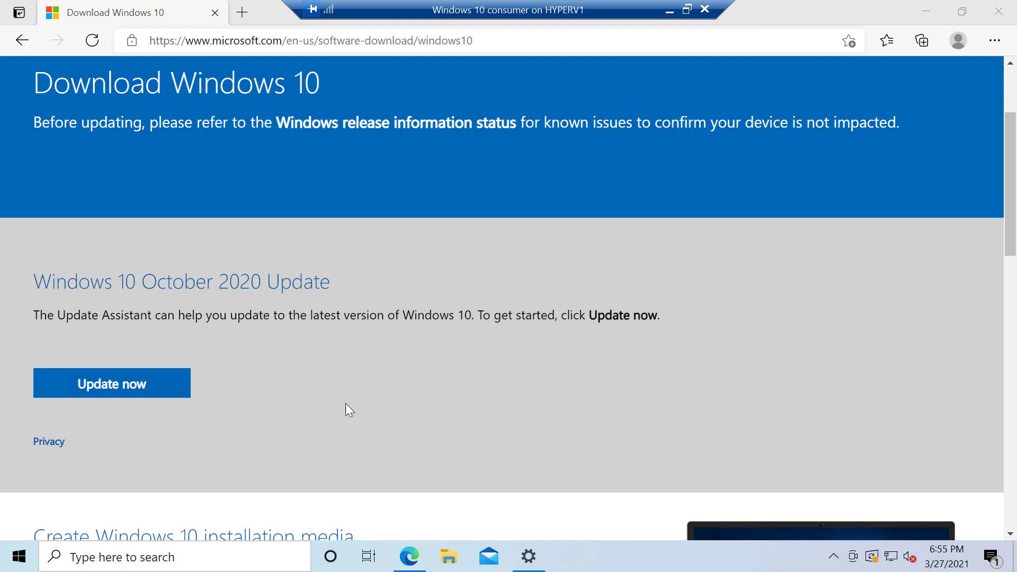
mouse_move(282, 411)
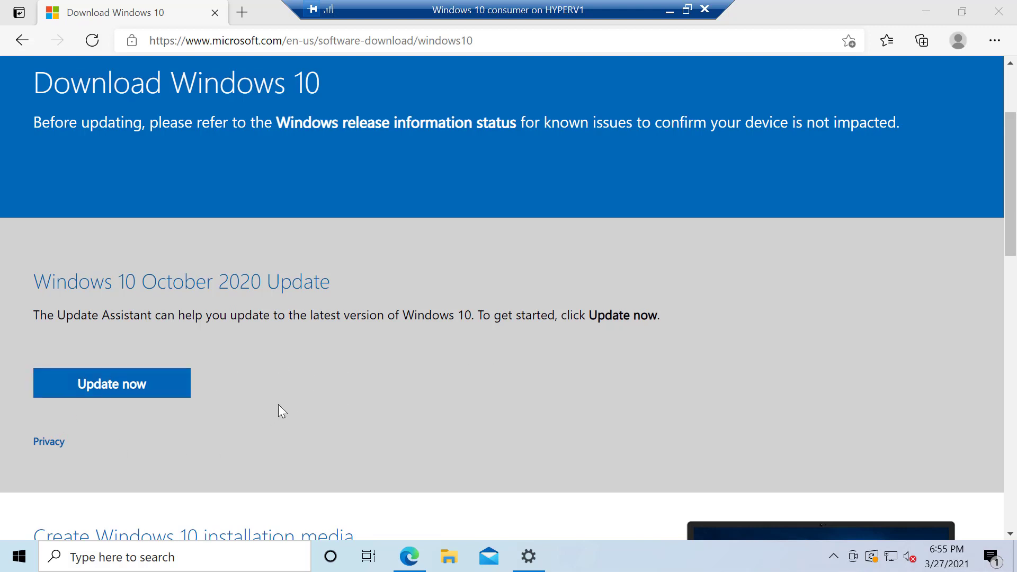
mouse_move(190, 478)
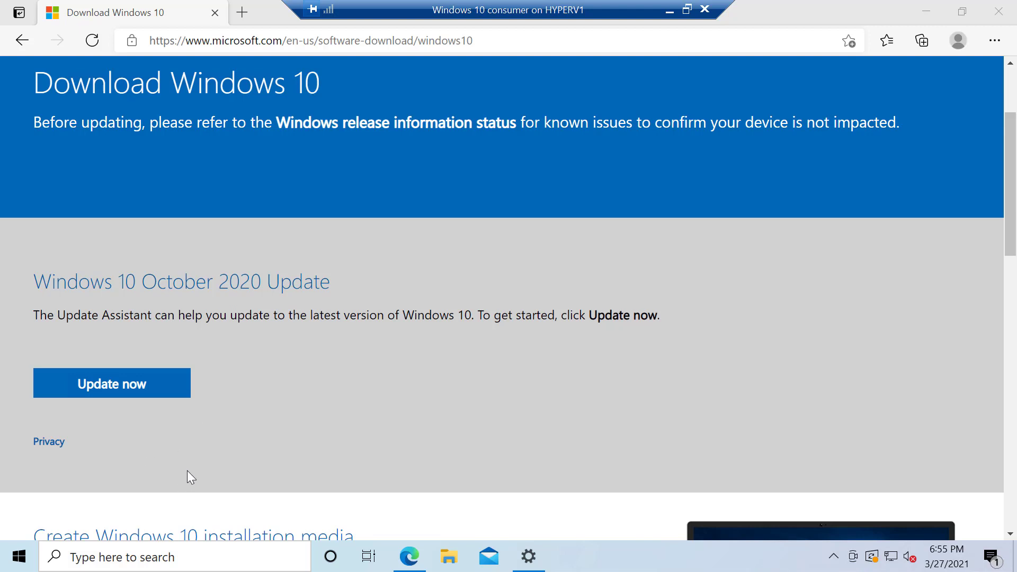
mouse_move(85, 515)
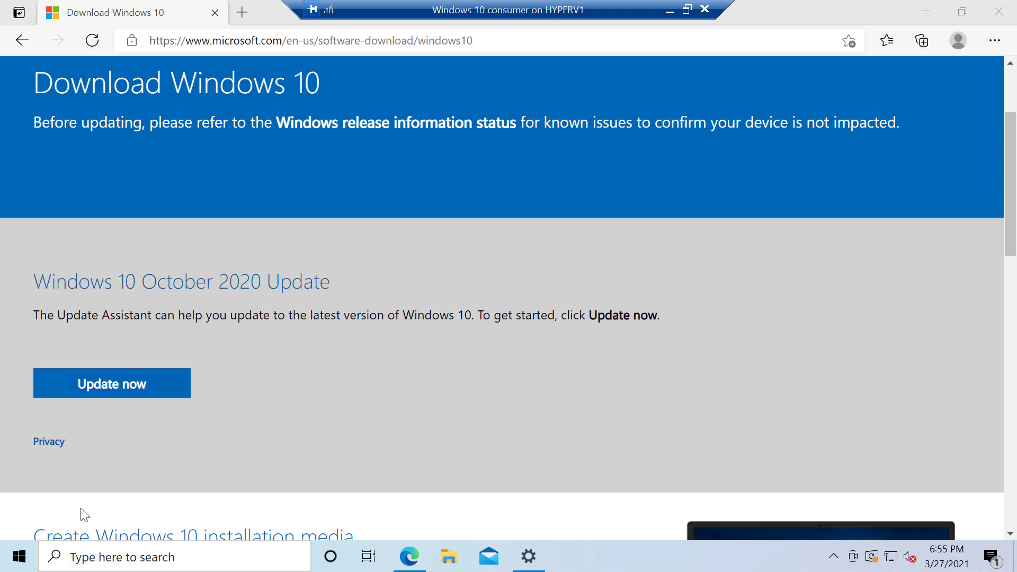
mouse_move(34, 544)
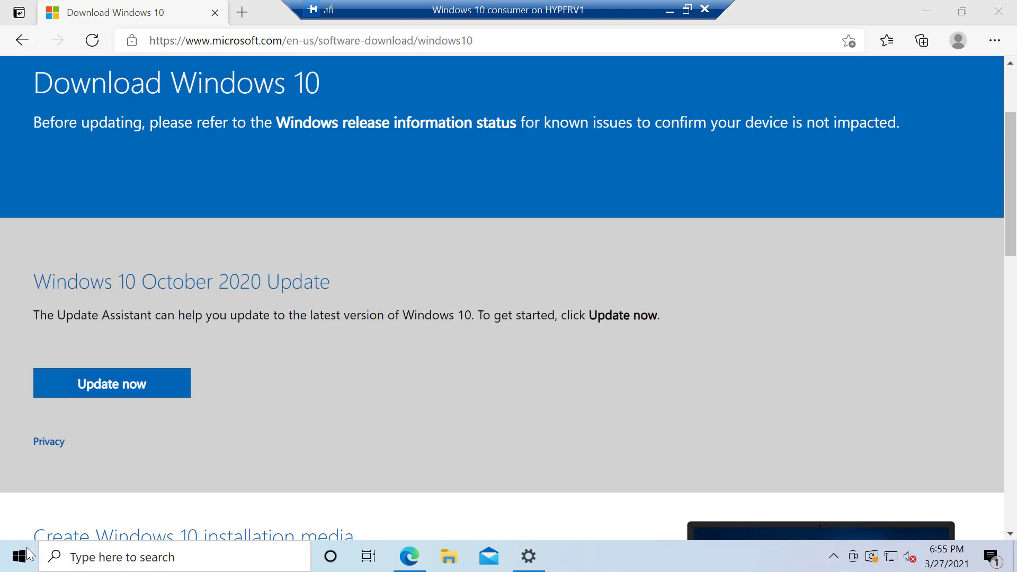
- Restart the PC from the Start menu power options to finish installing 20H2
left_click(13, 556)
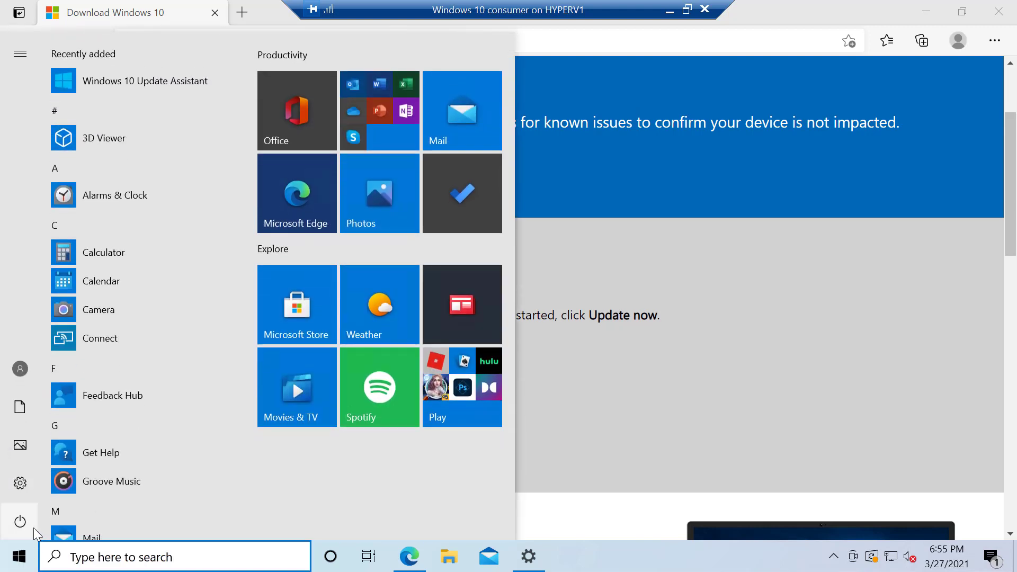
left_click(19, 522)
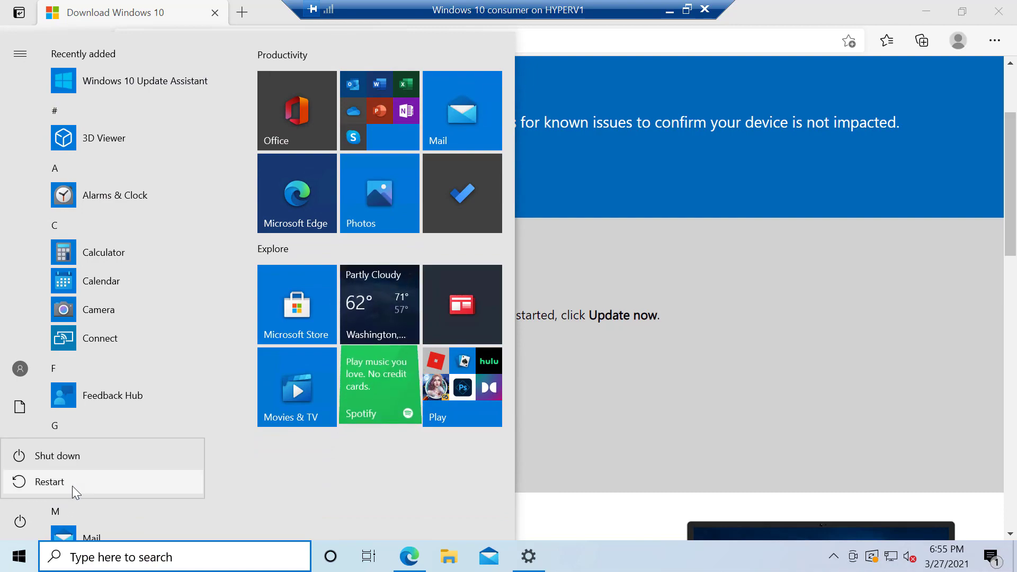
left_click(50, 481)
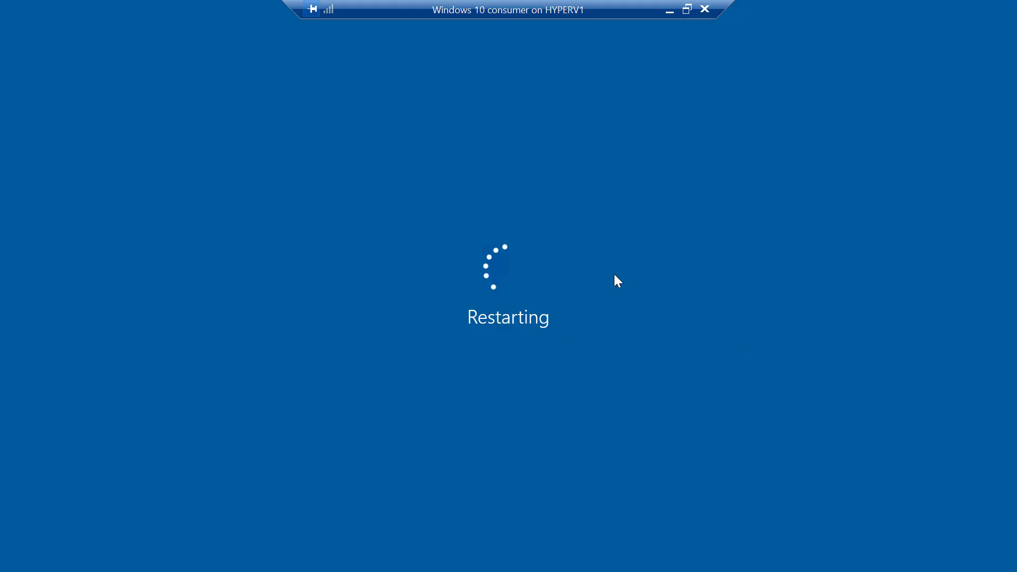